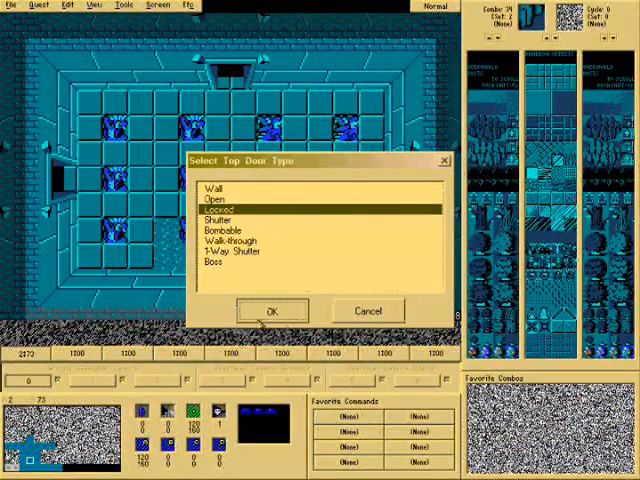
Assign a new door type to the dungeon room's top door
left_click(270, 310)
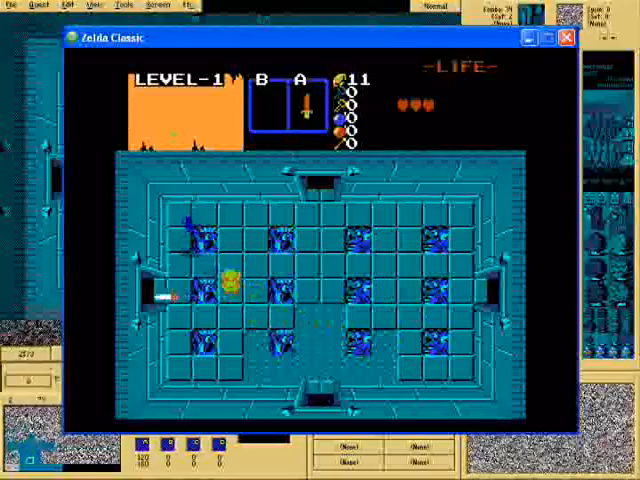
Adjust the master MIDI volume slider in the game's Sound settings and confirm
left_click(88, 48)
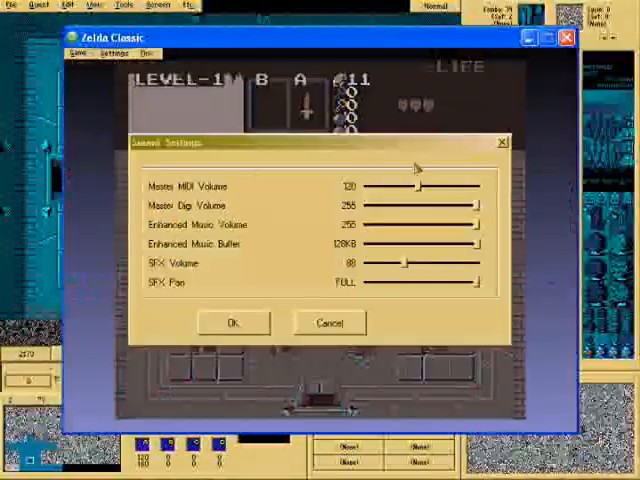
left_click_drag(422, 186, 432, 186)
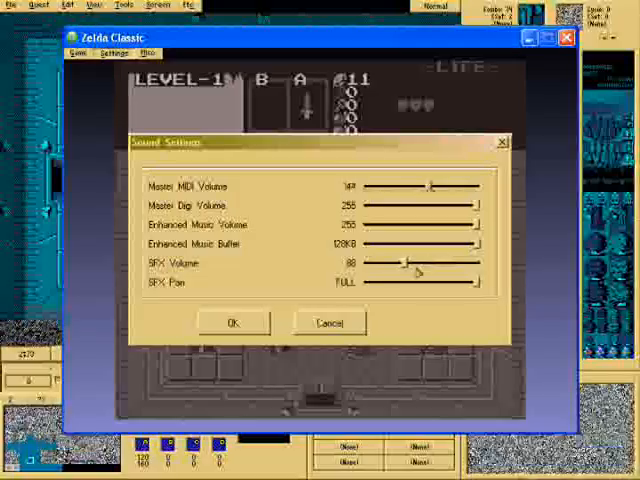
left_click_drag(428, 186, 410, 186)
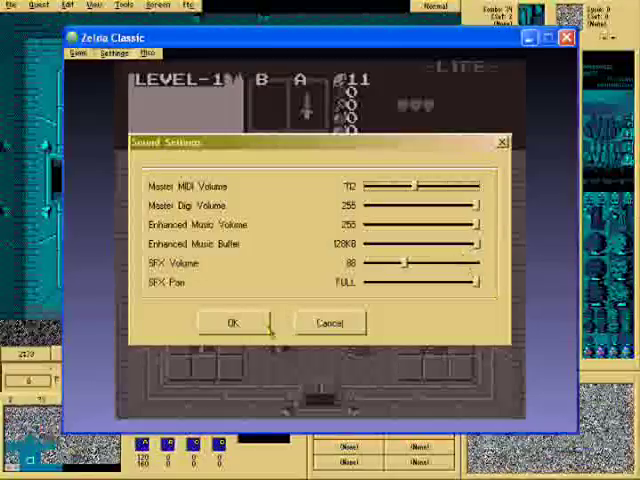
left_click(234, 322)
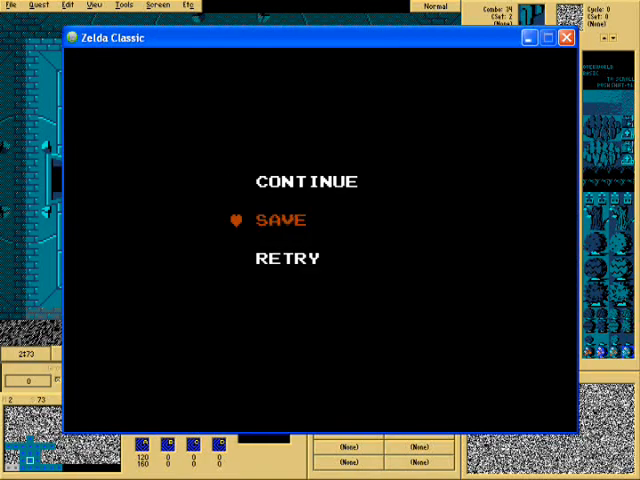
Save the quest, acknowledge the confirmation, and give the next room a top door type
left_click(284, 220)
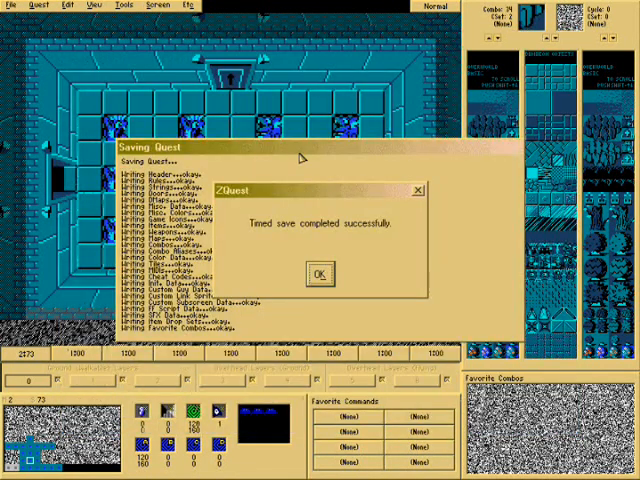
left_click(318, 272)
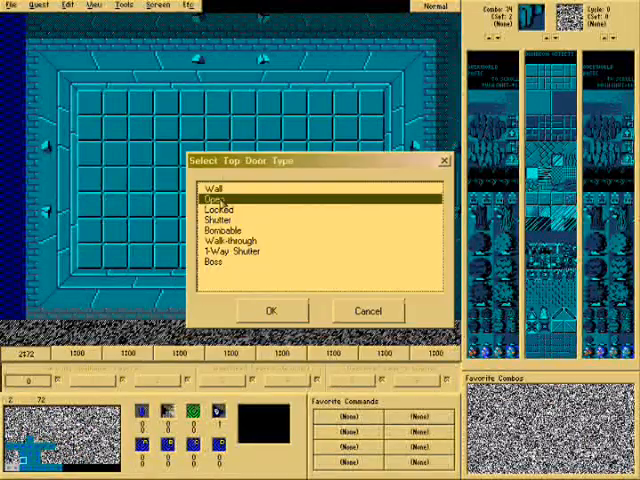
left_click(268, 310)
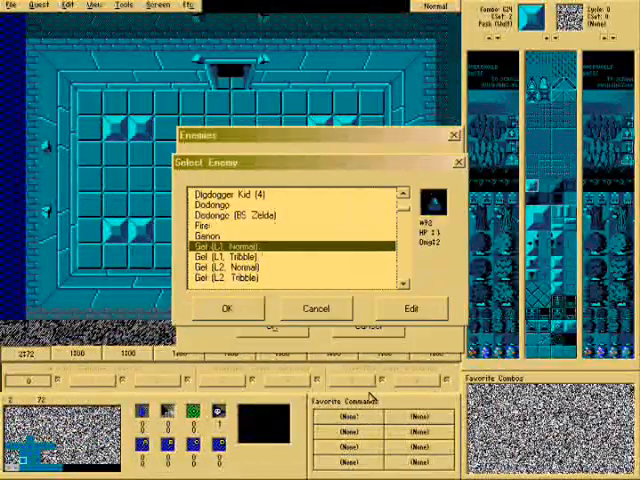
Fill the room's enemy list with Gel (L1, Normal) enemies and confirm it
left_click(288, 232)
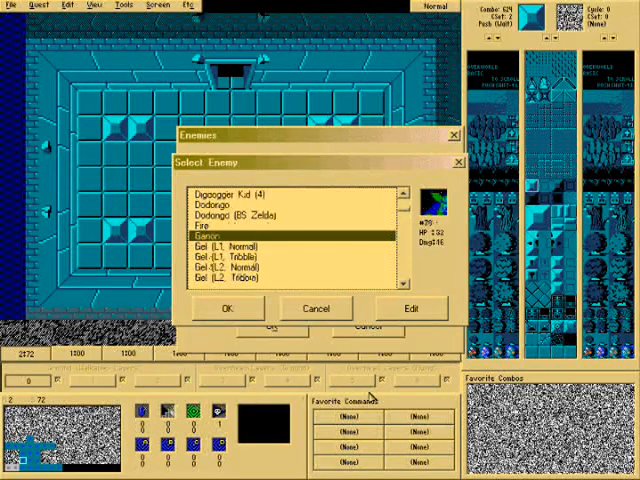
left_click(228, 308)
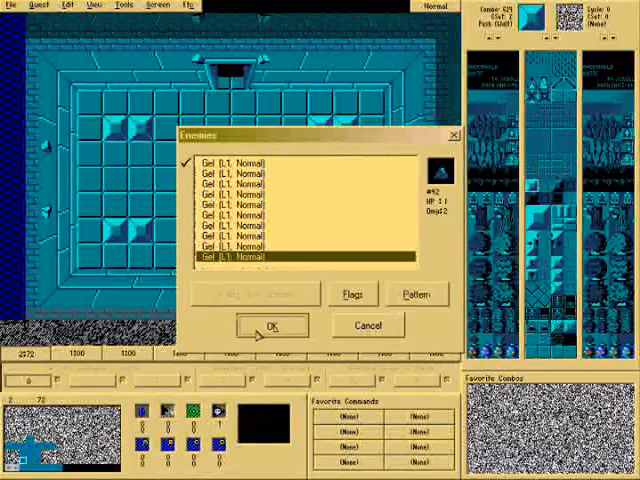
left_click(164, 4)
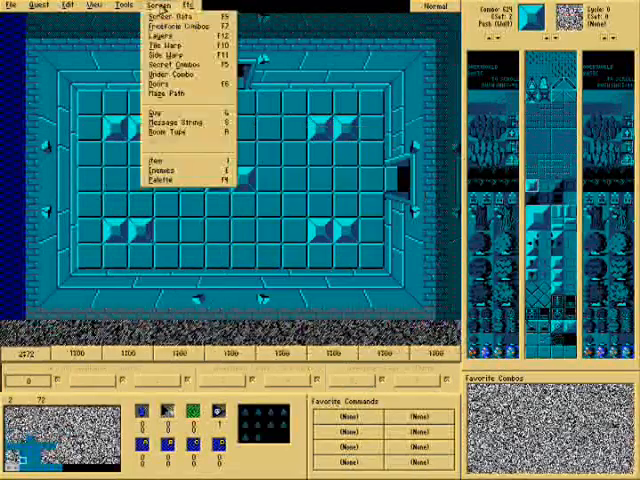
mouse_move(184, 64)
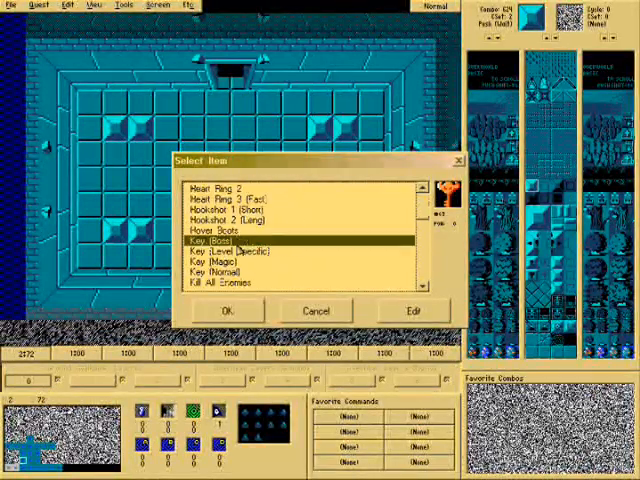
Set a key as the room's item from the Select Item list
scroll("down", 3)
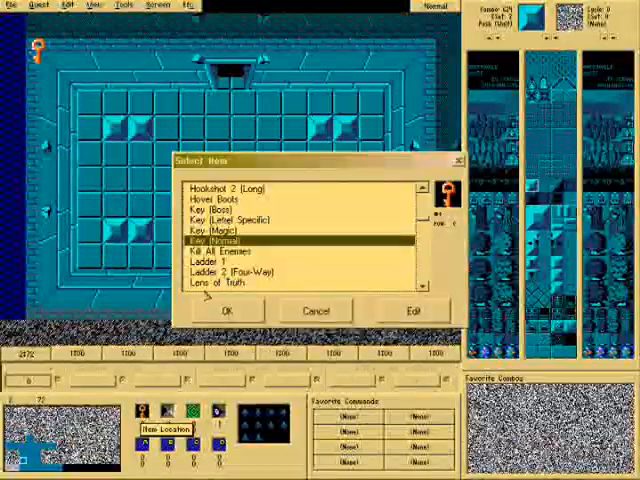
left_click(228, 312)
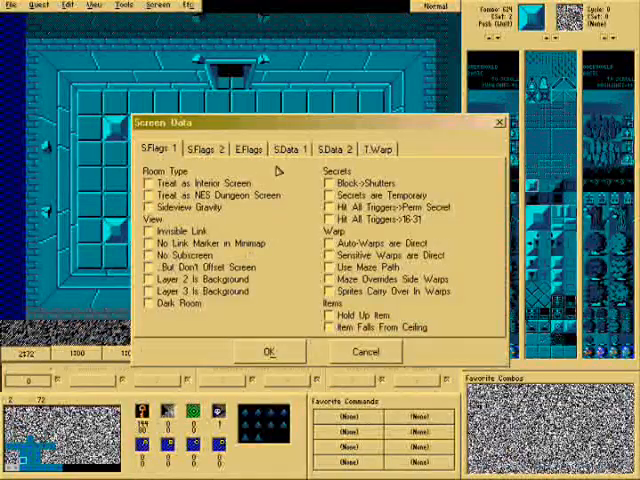
Enable Item Falls From Ceiling and Hold Up Item in the room's S Flags 1
left_click(248, 148)
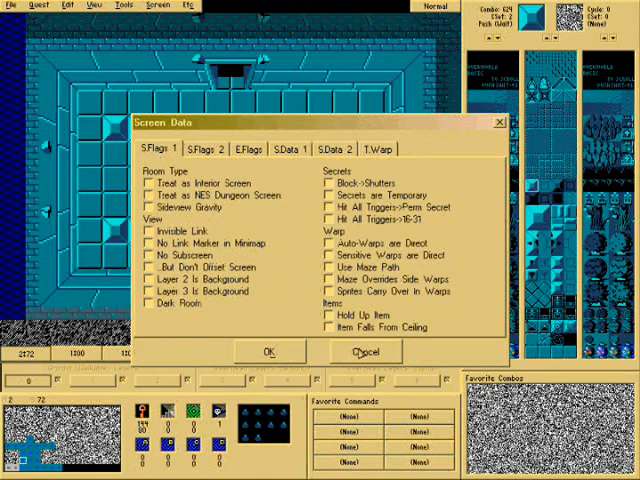
left_click(324, 328)
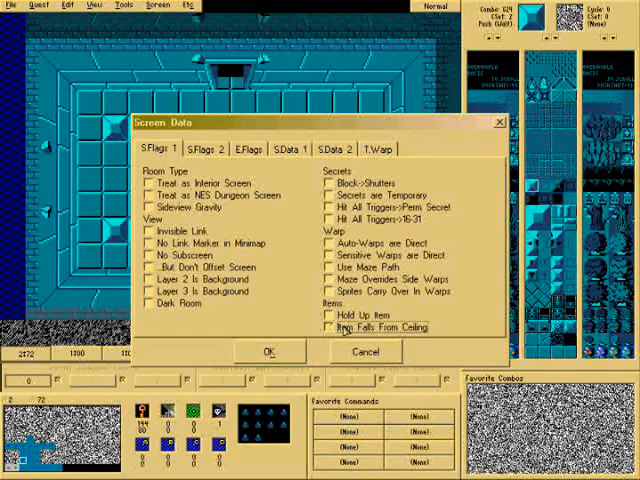
left_click(324, 316)
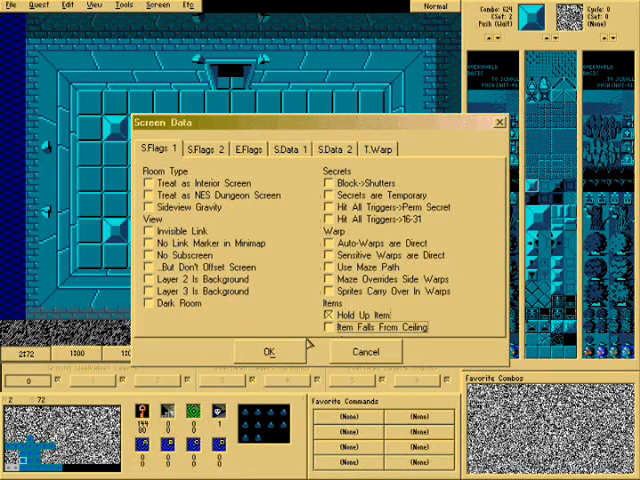
left_click(232, 148)
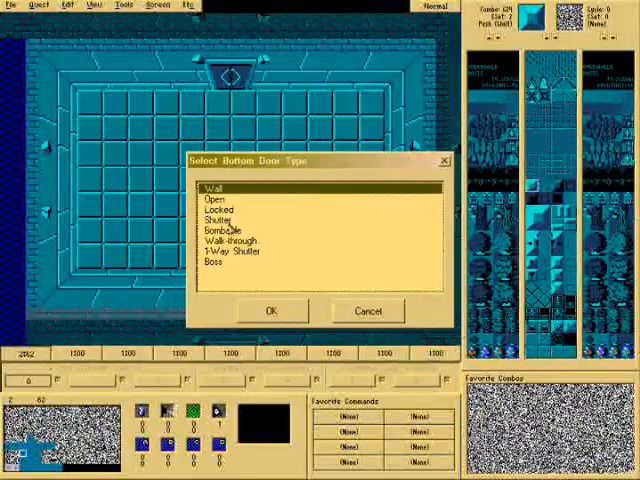
Set the bottom door type, add level-1 Stalfos enemies and a Bubble in an empty slot
left_click(272, 312)
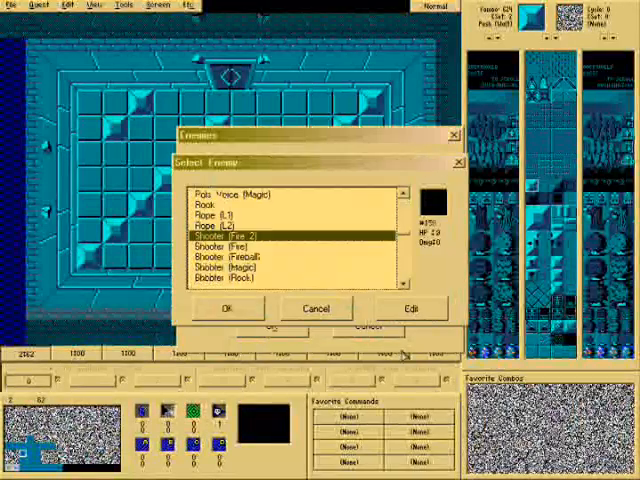
scroll("down", 3)
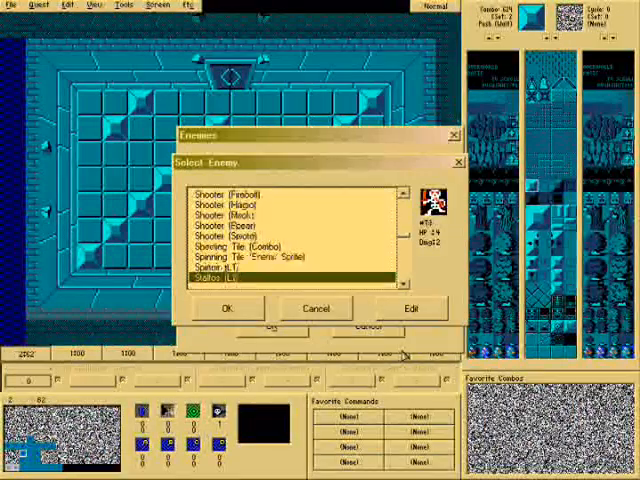
left_click(228, 308)
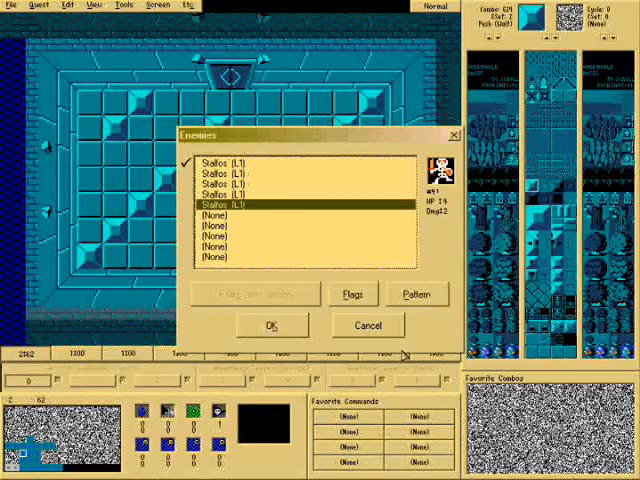
left_click(270, 324)
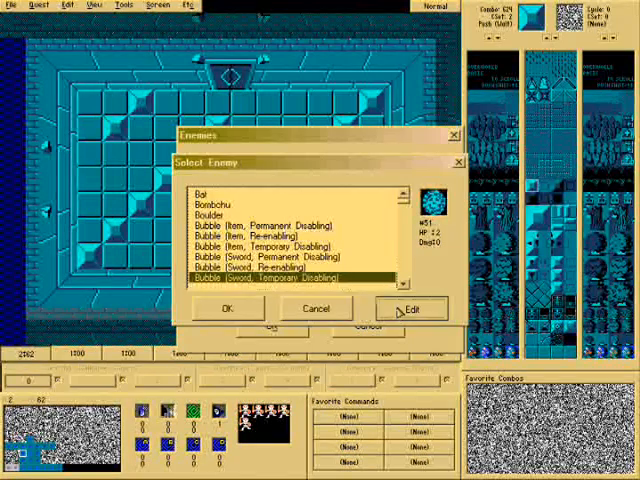
left_click(410, 308)
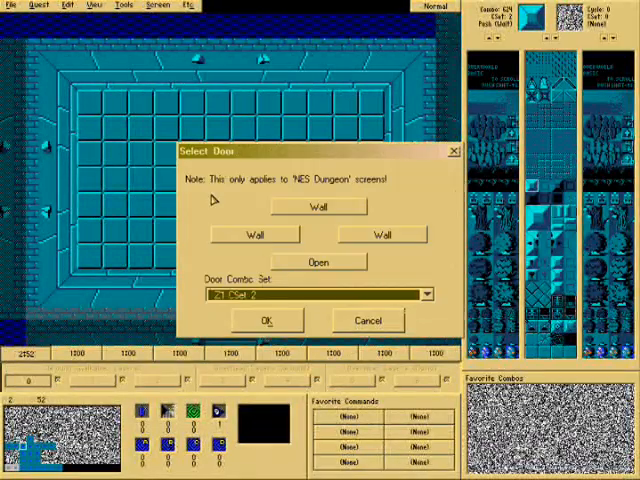
Make the left door a Shutter and add three Wall Masters to the enemy list
left_click(252, 234)
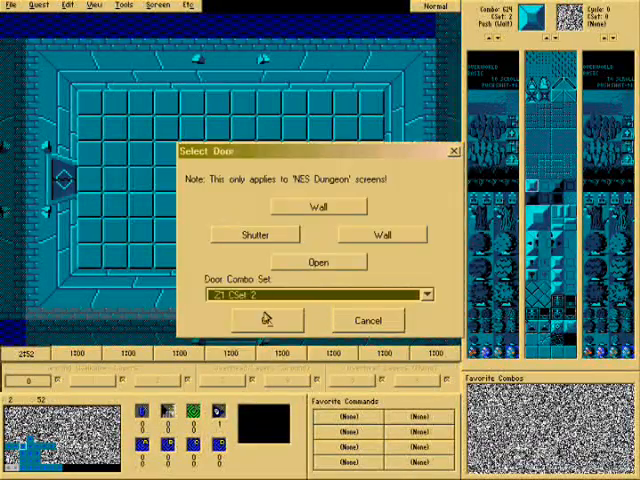
left_click(264, 320)
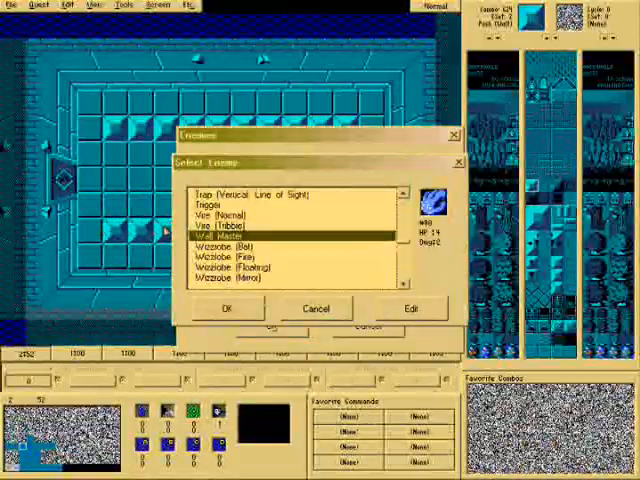
left_click(228, 308)
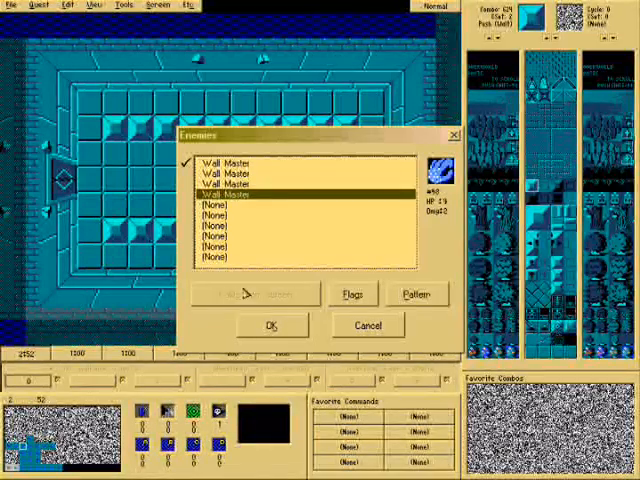
left_click(270, 324)
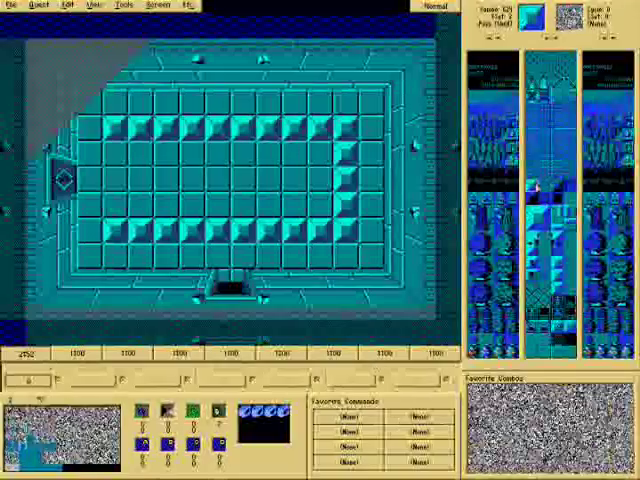
mouse_move(350, 196)
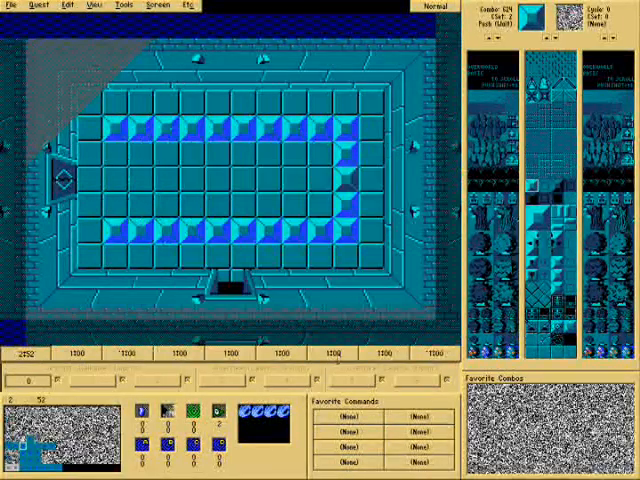
Tick Block->Shutters on the room's S.Flags 1 screen data and confirm
left_click(148, 4)
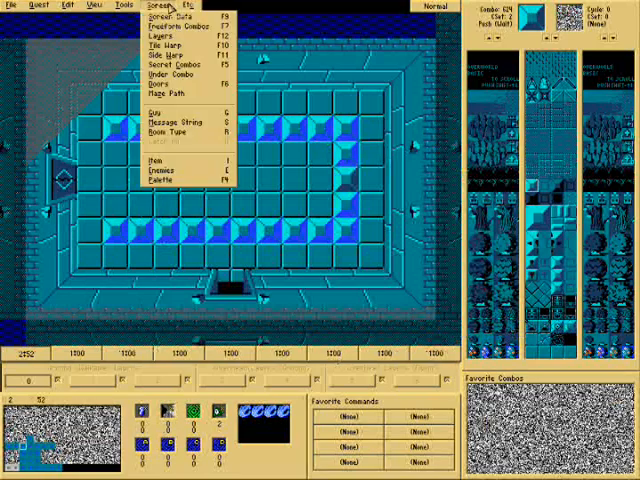
left_click(168, 16)
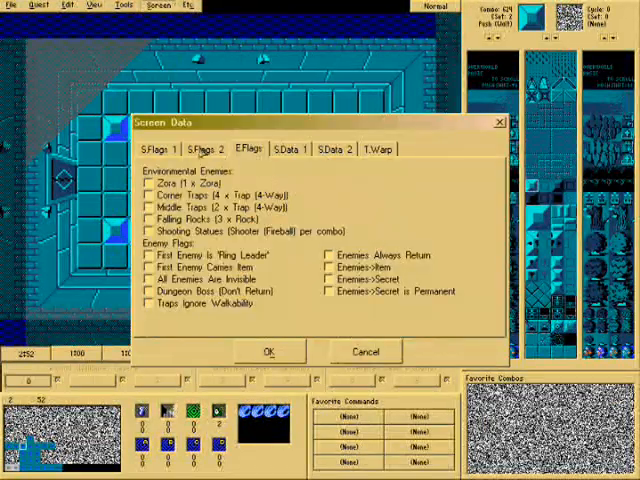
left_click(156, 148)
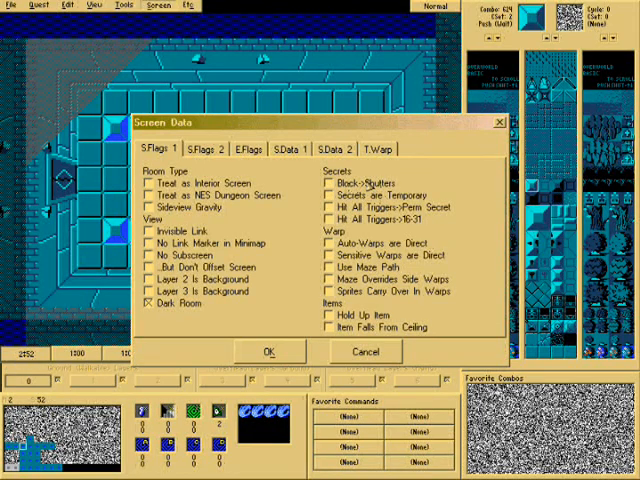
left_click(328, 182)
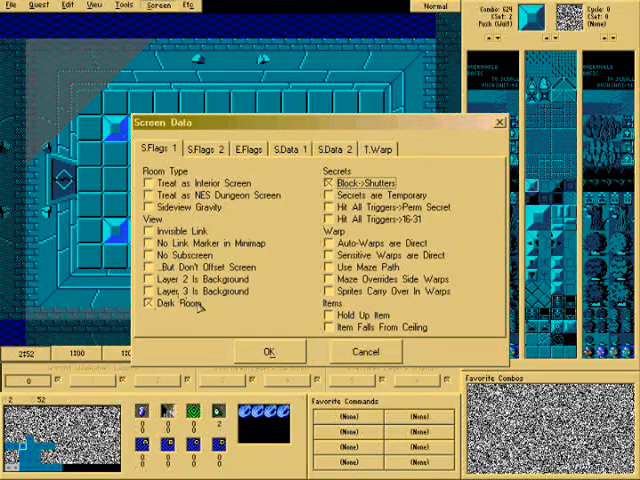
left_click(148, 304)
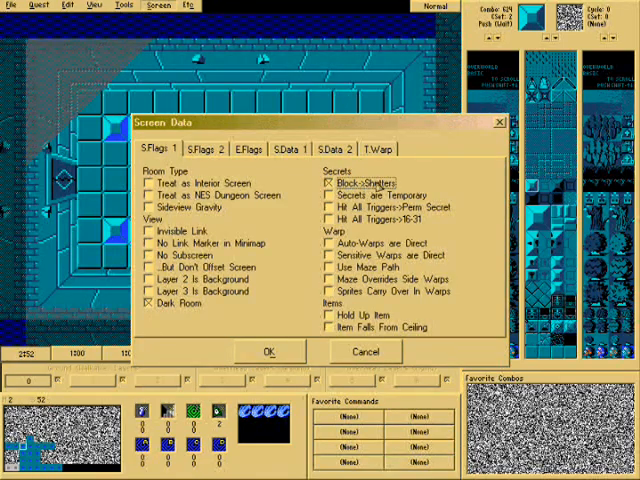
left_click(268, 352)
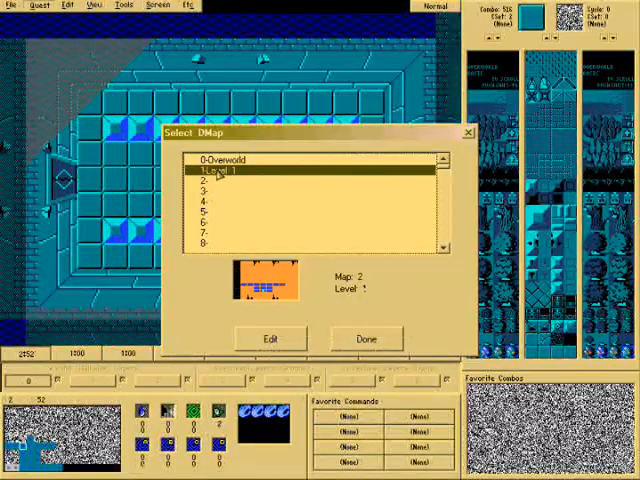
Choose the Level 1 dungeon map in the Select DMap dialog
left_click(364, 338)
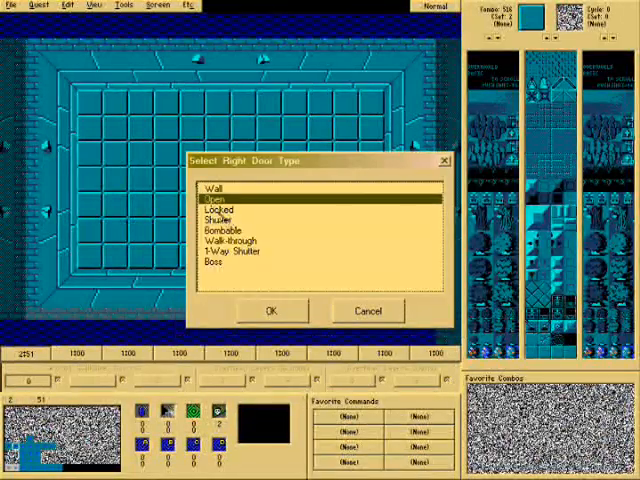
Assign the chosen door type to the room's right wall
left_click(270, 312)
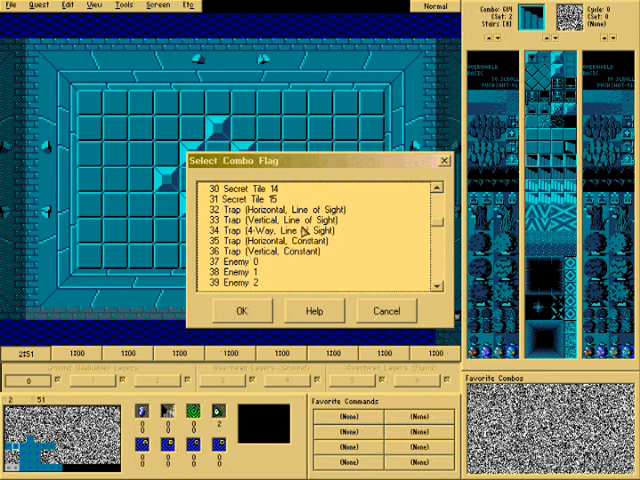
Place the combo flag, enable Corner Traps, and set the teal floor tile as the under combo
left_click(320, 232)
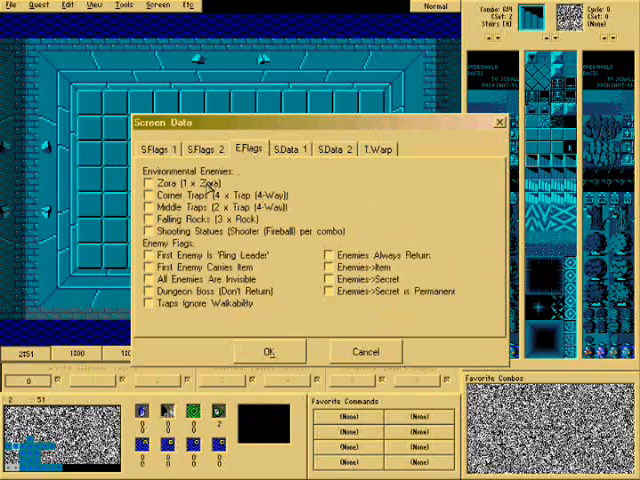
left_click(268, 352)
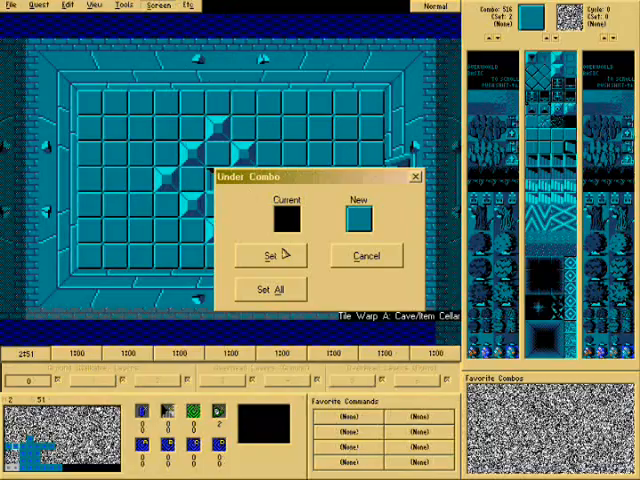
left_click(272, 256)
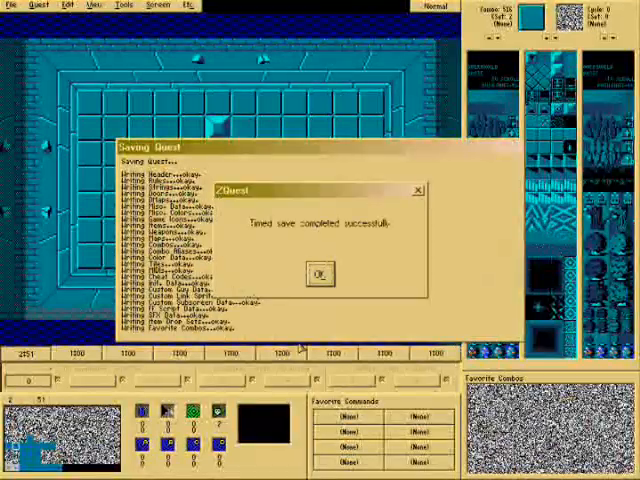
Dismiss the save notice and make the push-block room a Special Item room type
left_click(316, 272)
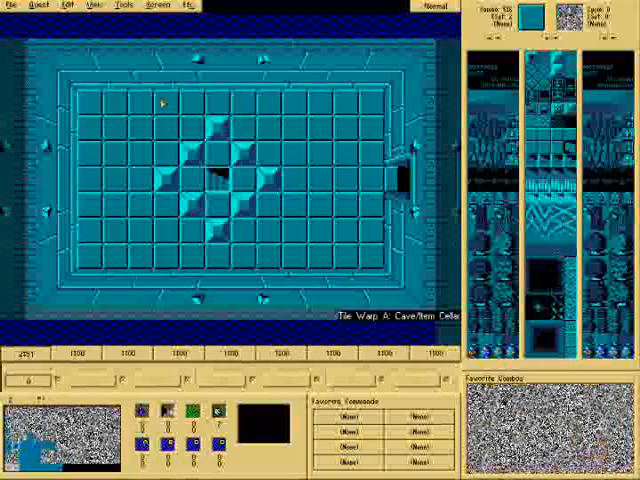
left_click(152, 8)
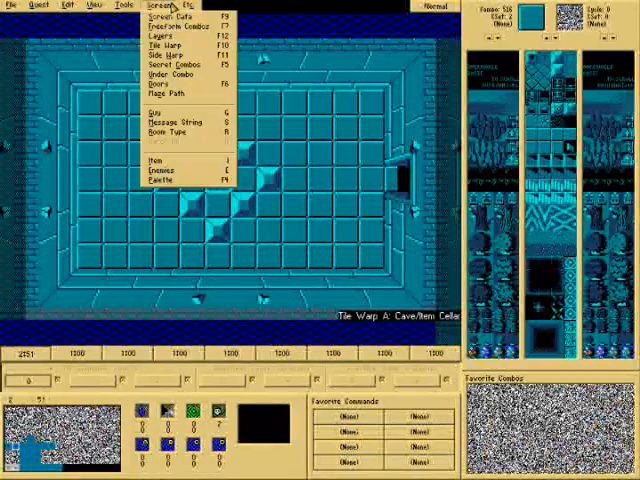
left_click(174, 122)
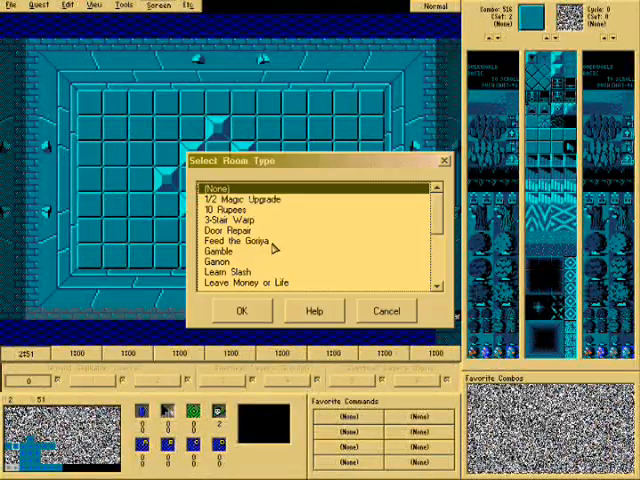
scroll("down", 3)
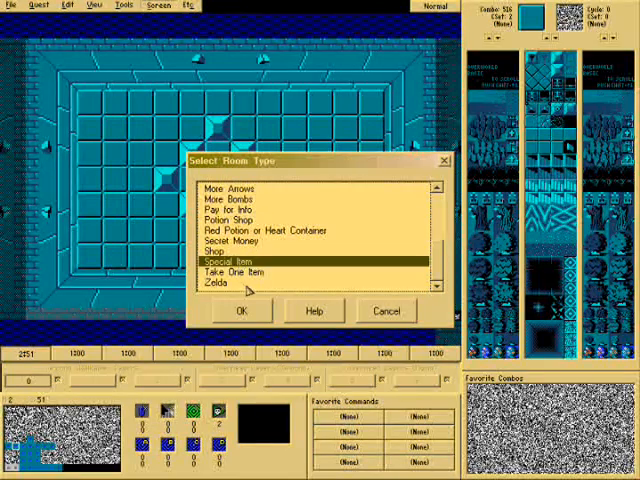
left_click(242, 310)
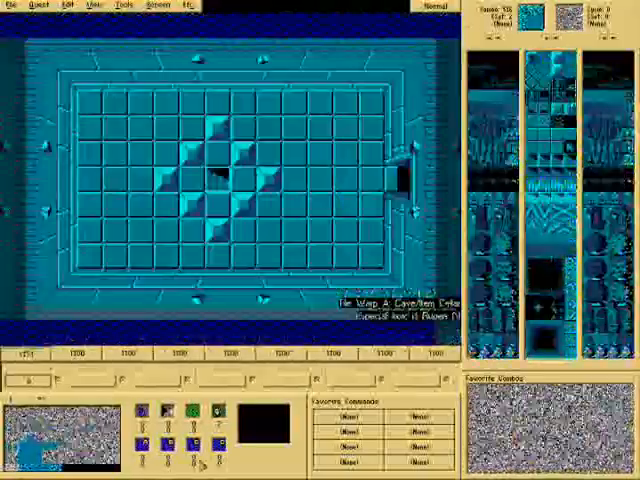
Move to the grey brick screen and bring up its enemy selection at Keese
left_click(164, 12)
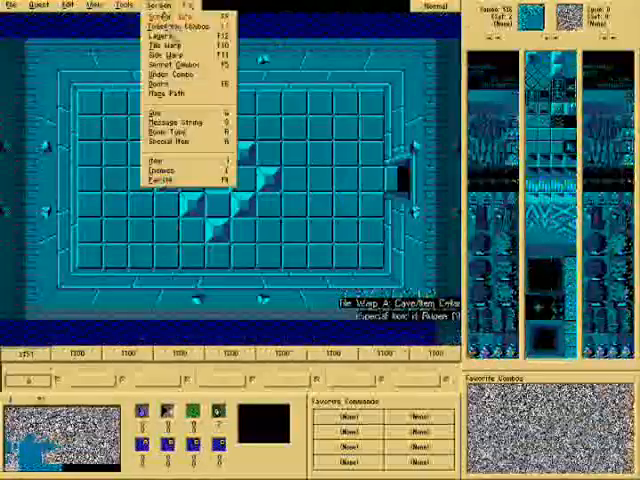
left_click(186, 140)
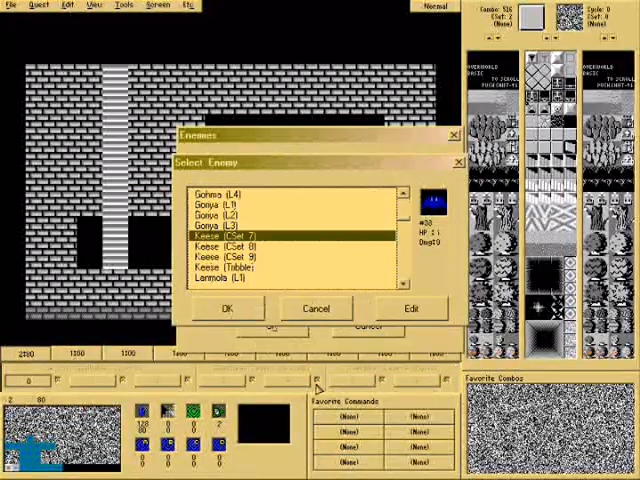
Fill the brick room's enemy list with three Keese (CSet 8)
left_click(226, 308)
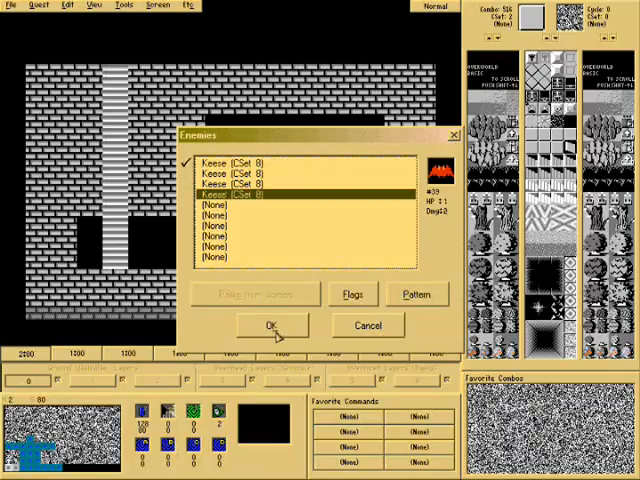
left_click(268, 324)
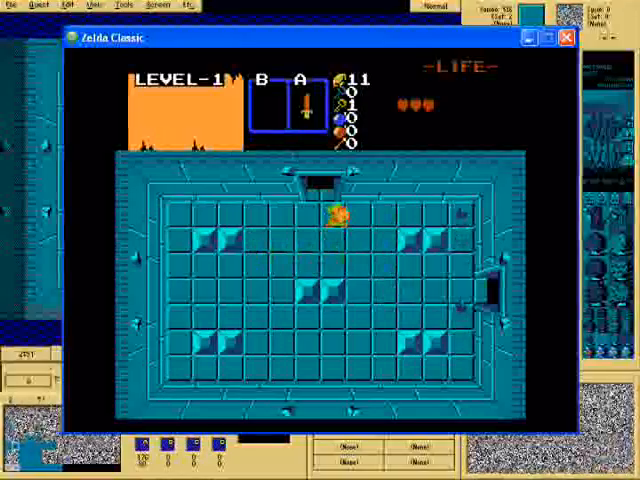
Walk Link through the dungeon into the push-block room beside the block diamond
key("up")
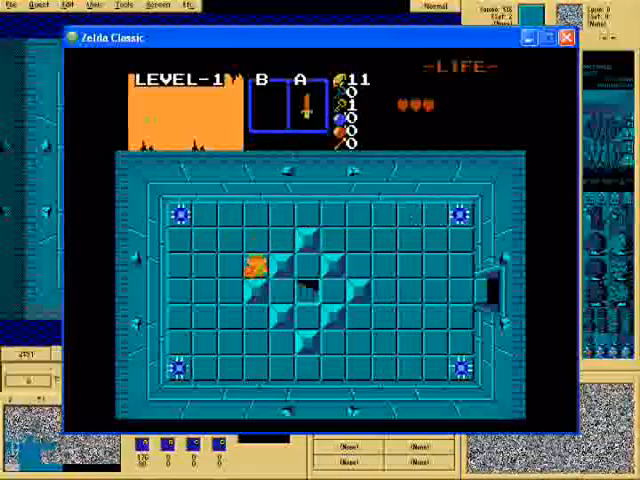
End the test play session and return to the editor
key("Down")
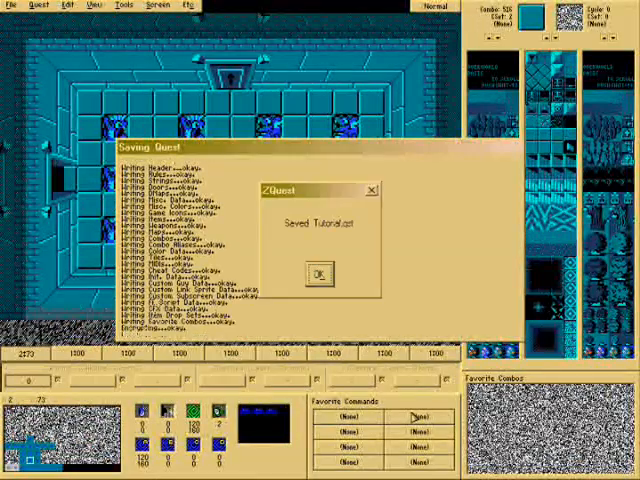
left_click(316, 274)
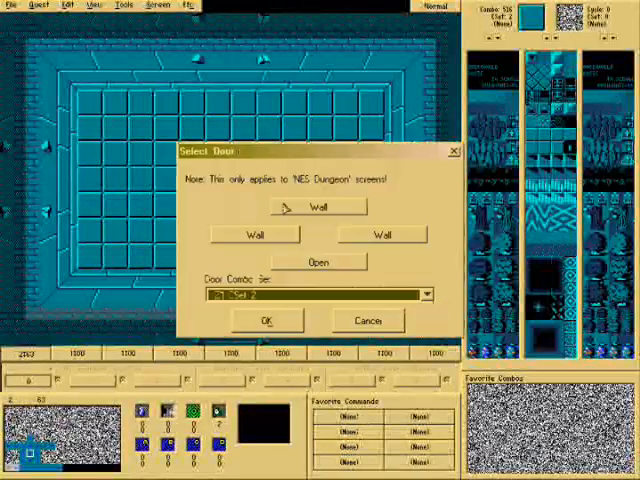
Make the top door an open doorway and confirm the room's door layout
left_click(316, 206)
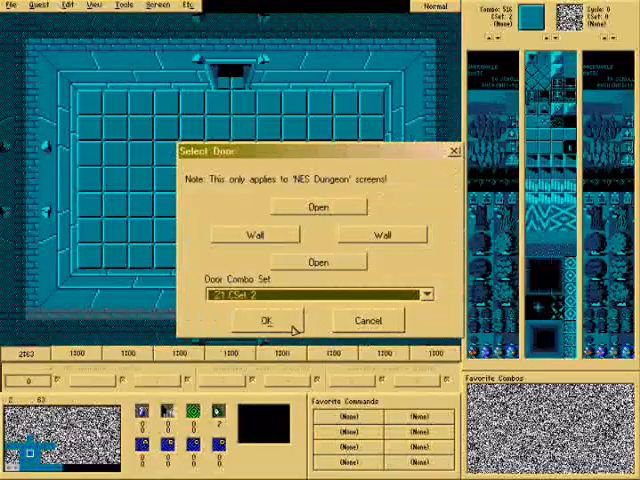
left_click(266, 320)
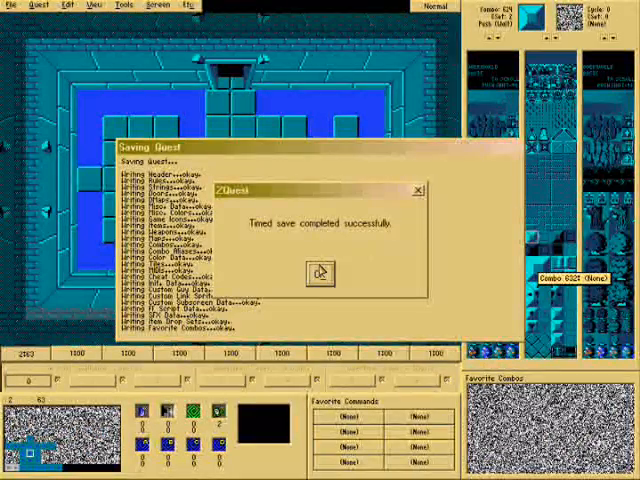
Dismiss the 'Timed save completed successfully' notice
left_click(316, 272)
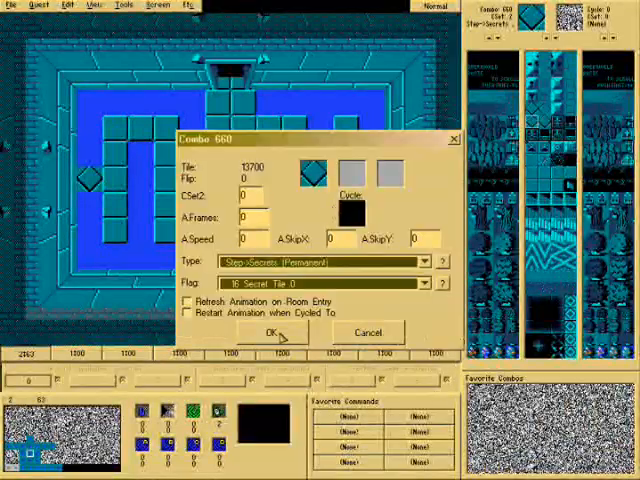
Confirm the centre combo as a permanent Step->Secret switch with a Secret Tile flag
left_click(268, 332)
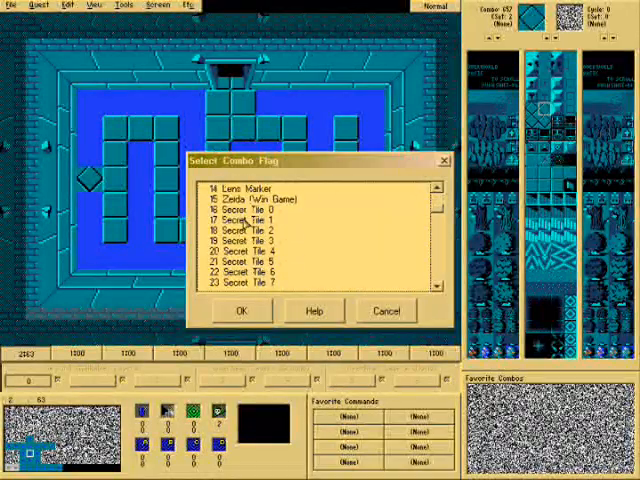
left_click(240, 312)
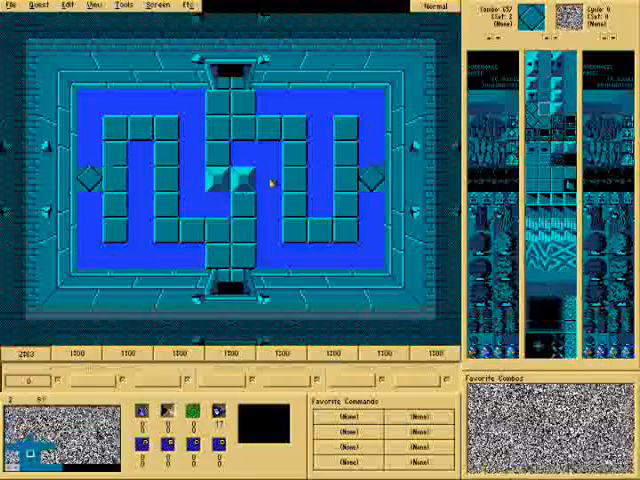
left_click(150, 8)
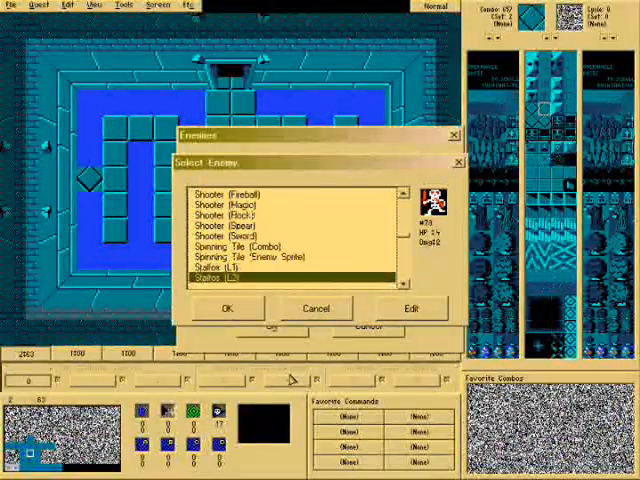
Confirm the room's enemy selection and save the quest, dismissing the saved notice
left_click(232, 308)
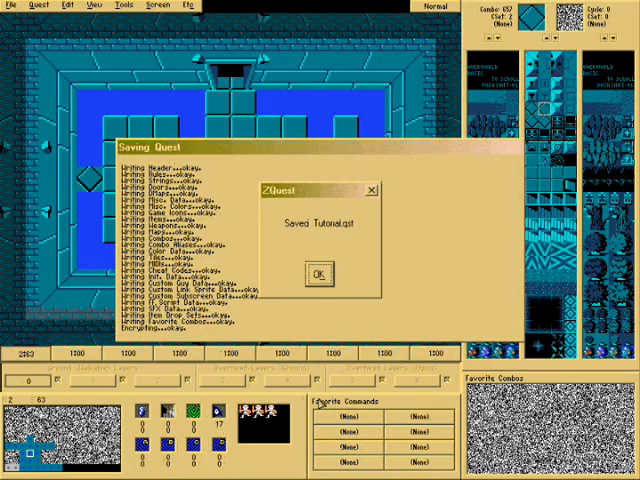
left_click(316, 272)
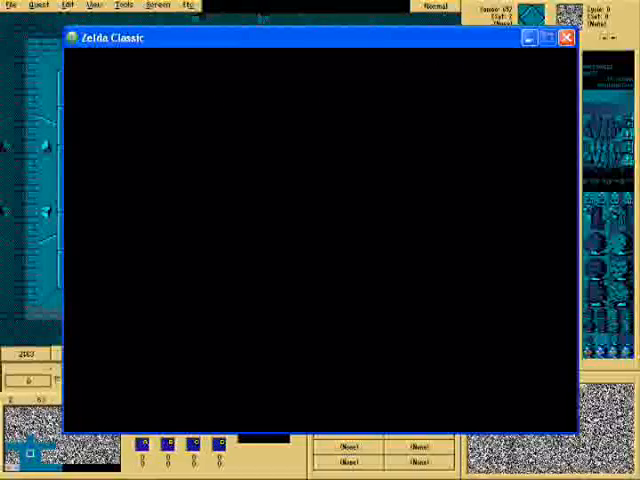
right_click(300, 184)
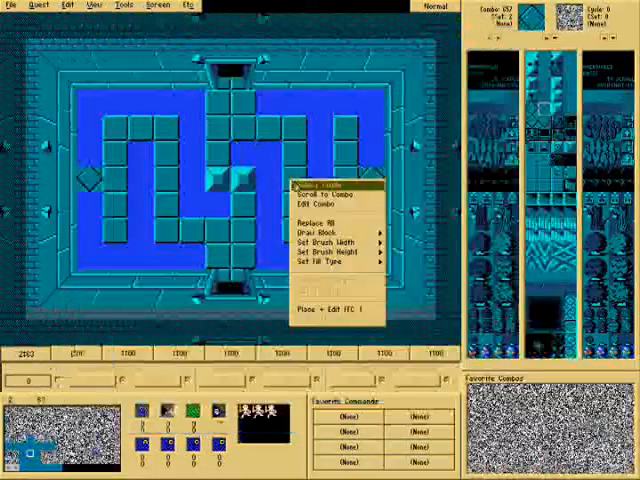